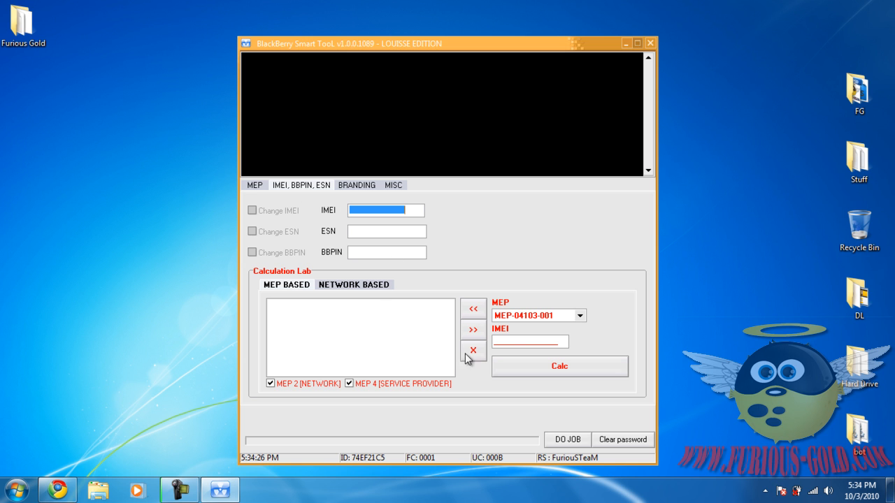
mouse_move(505, 315)
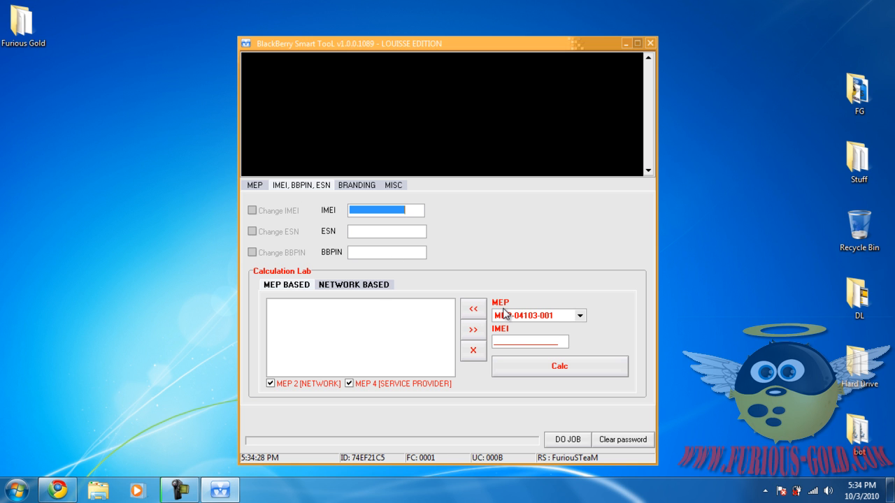
Step: Browse the MEP value list, then the Network Based tab's network list
click(580, 315)
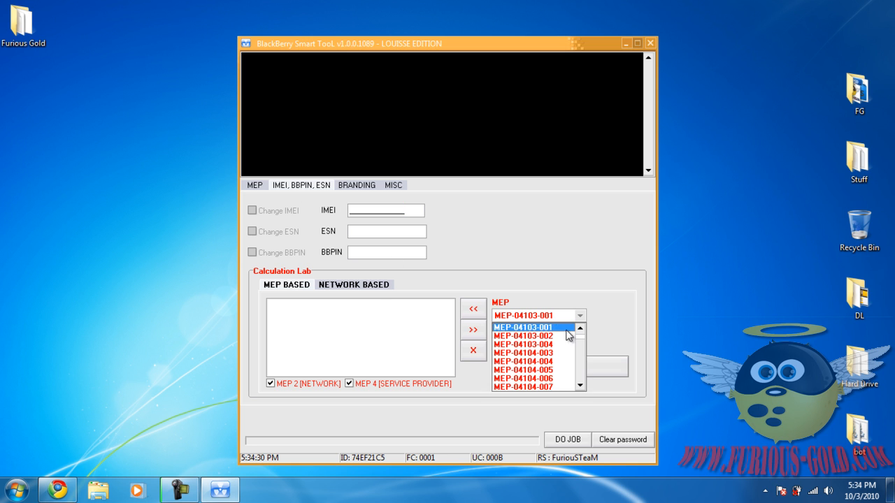
scroll(down, 3)
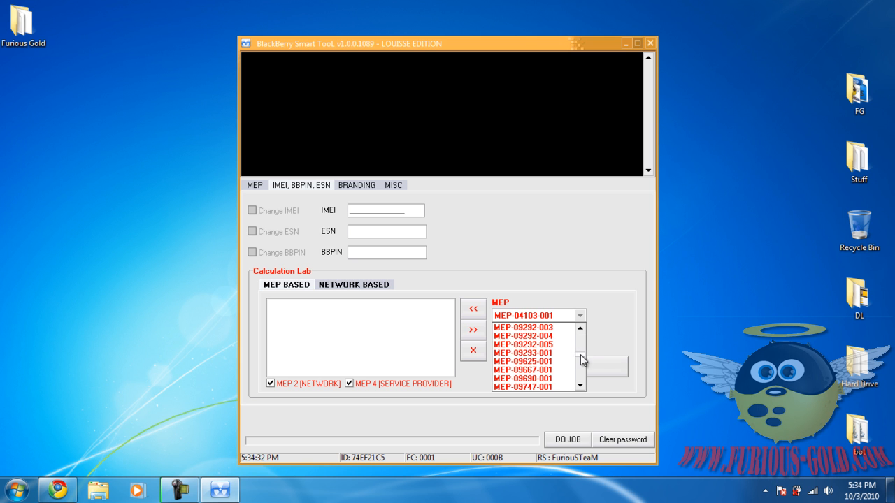
click(353, 284)
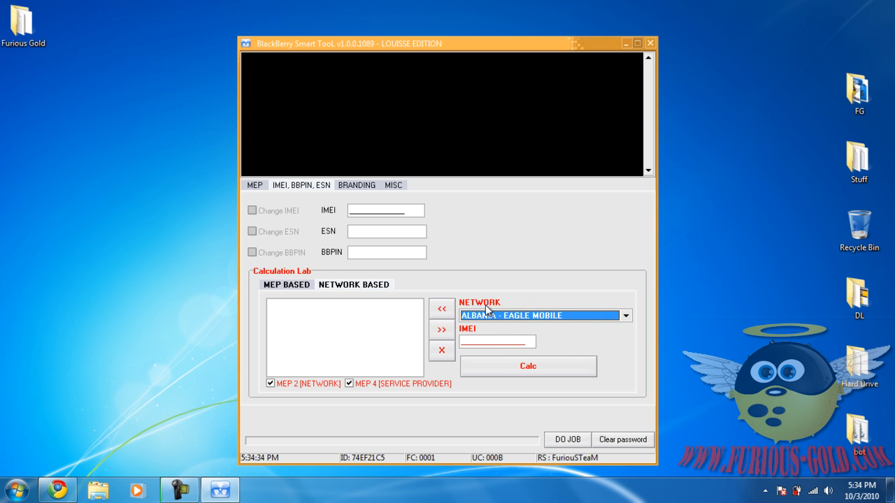
click(624, 315)
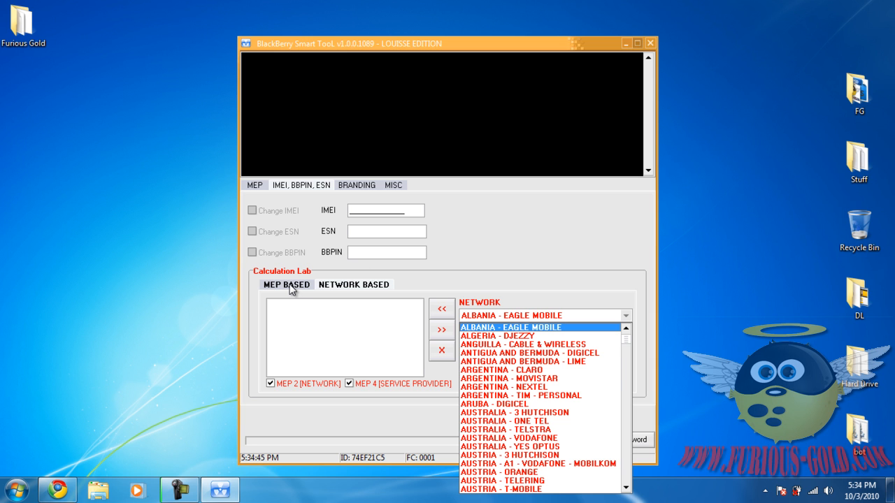
Step: Back on the MEP Based tab, choose MEP-04104-006 as the MEP
click(285, 285)
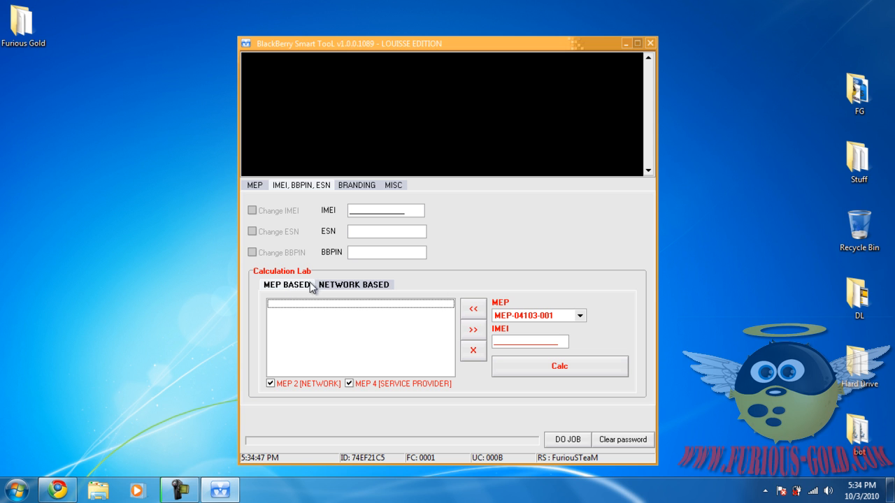
mouse_move(284, 291)
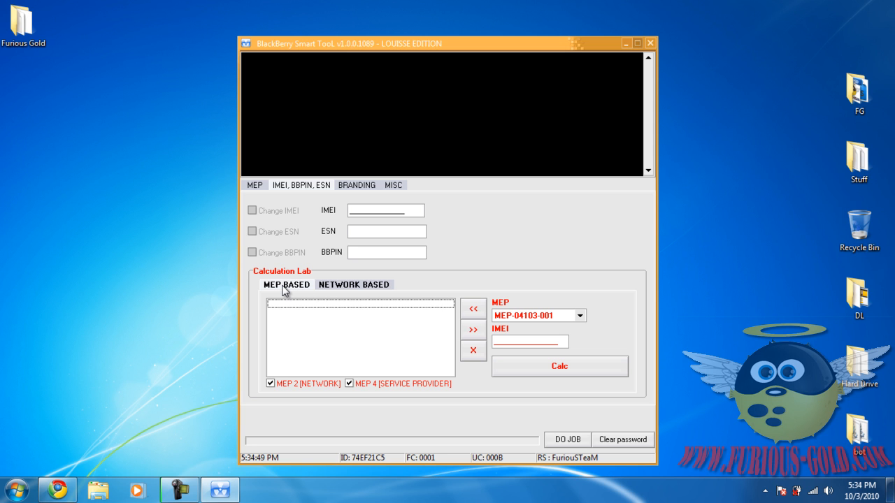
click(580, 316)
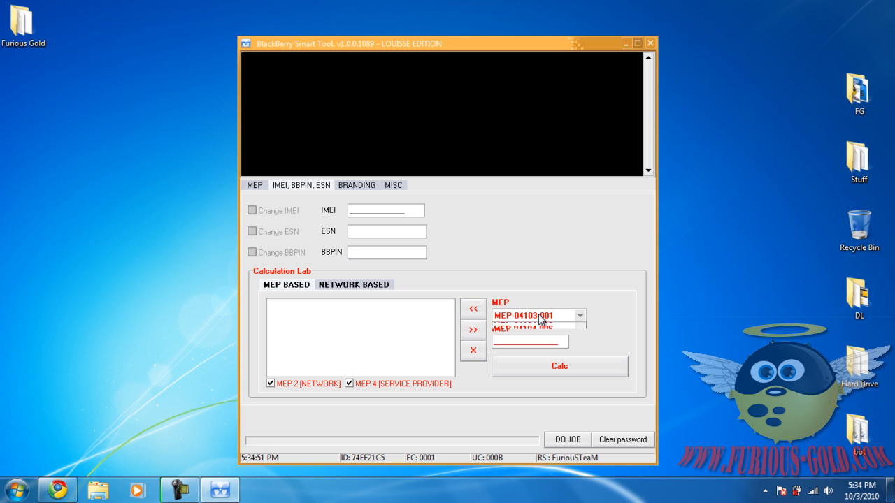
click(579, 316)
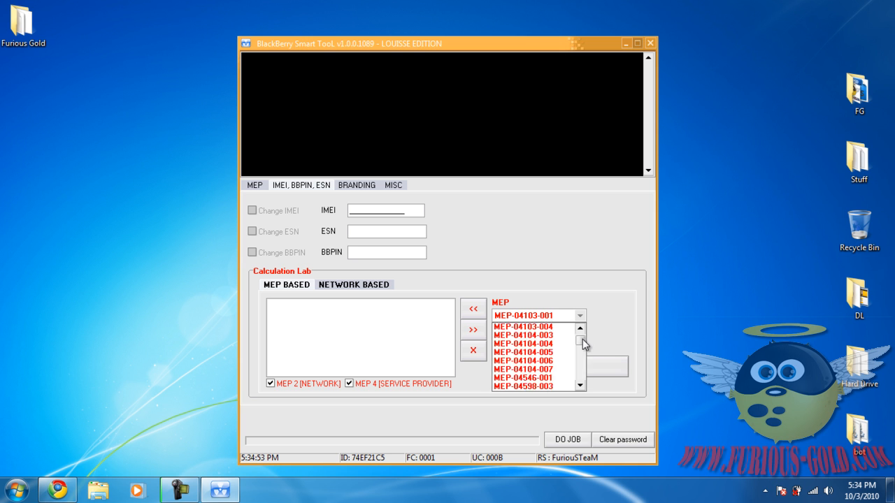
click(523, 360)
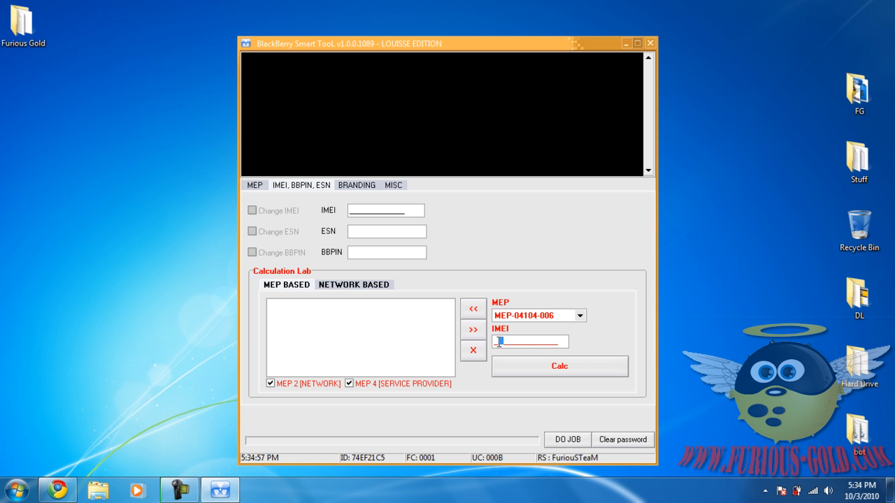
mouse_move(590, 348)
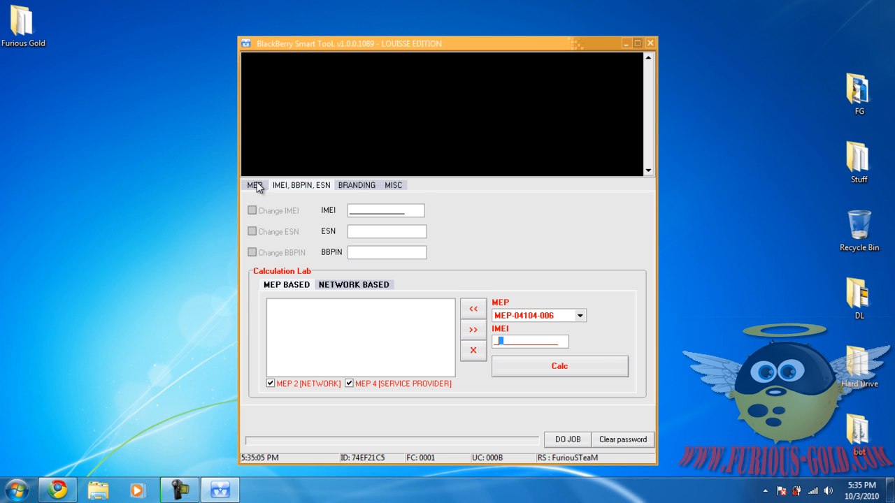
Step: Run DO JOB on the MEP tab to read the handset and calculate codes
click(254, 185)
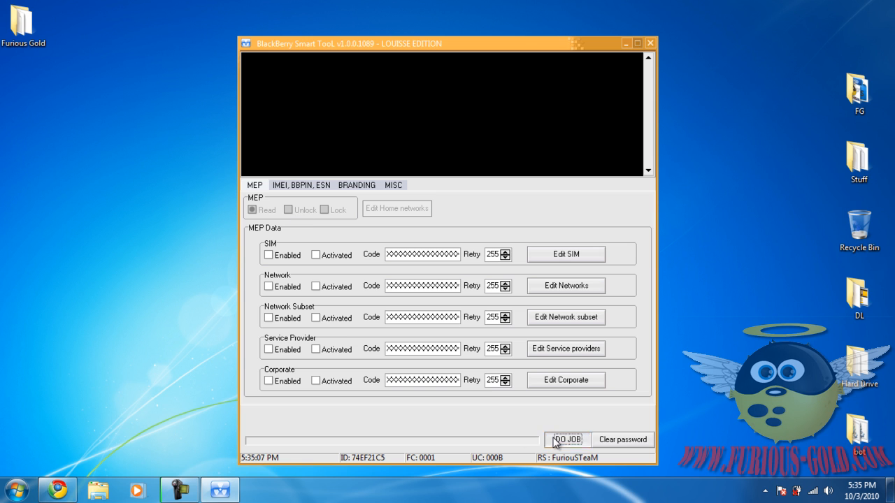
click(567, 440)
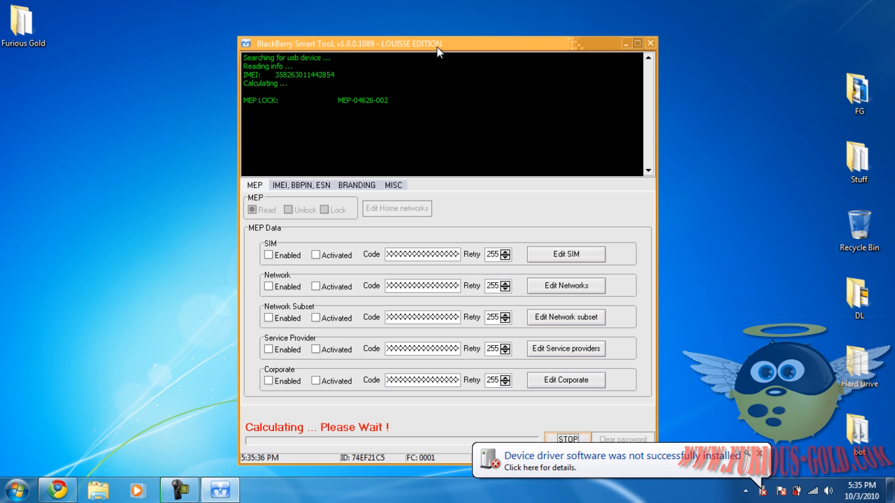
mouse_move(407, 72)
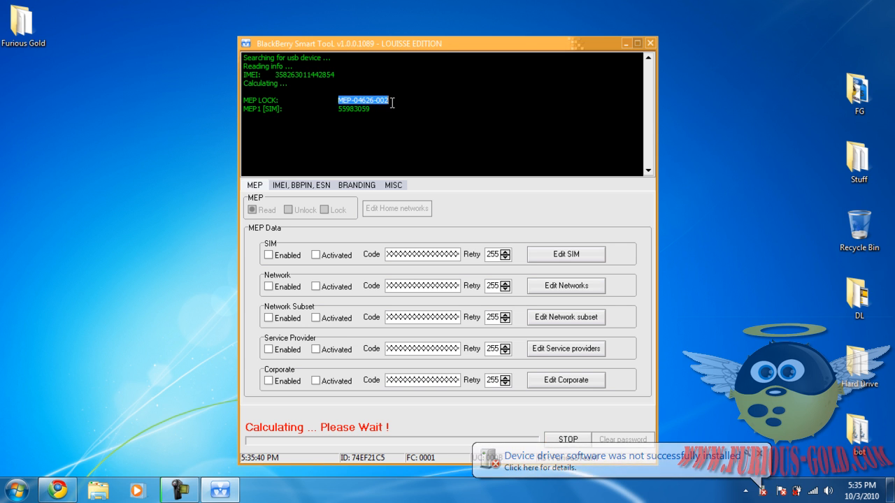
Step: Copy the MEP-04626-002 lock value, then open the Blackberry-Mep-Reader zip from Chrome
right_click(363, 100)
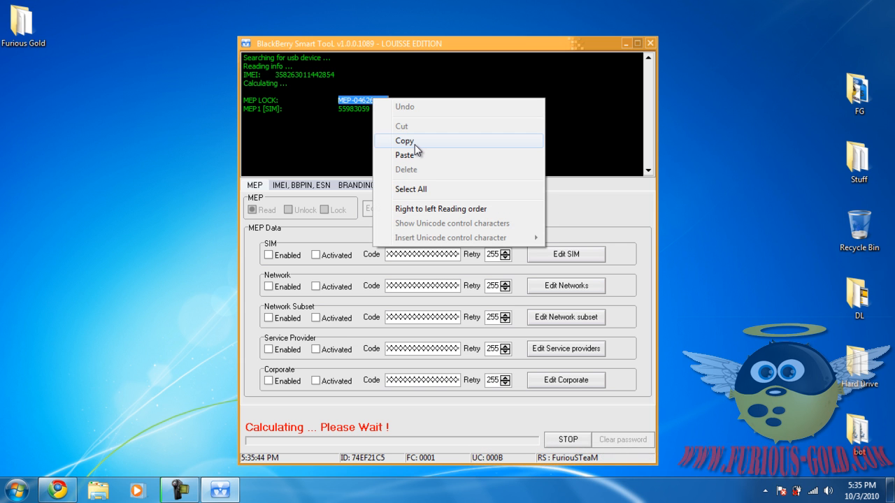
click(406, 140)
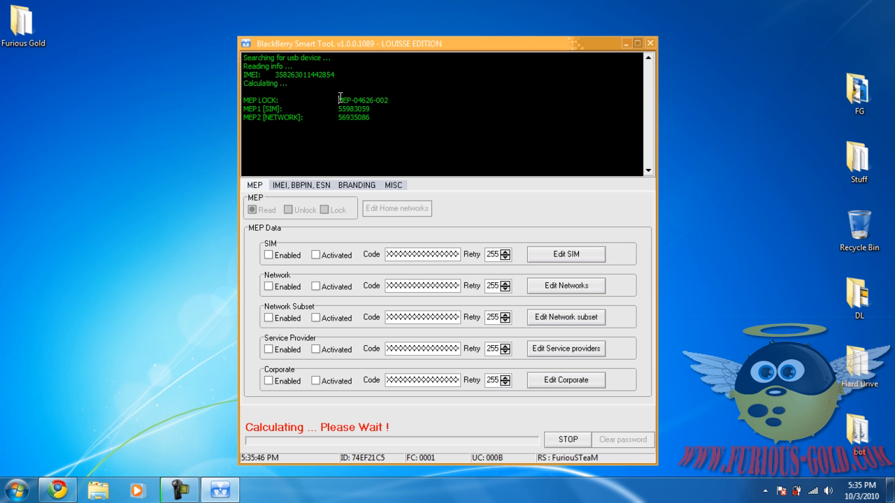
double_click(362, 99)
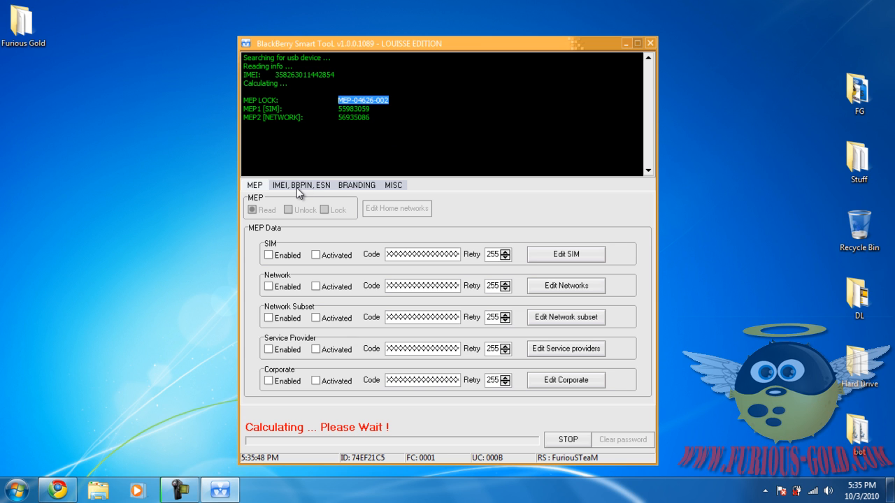
mouse_move(339, 60)
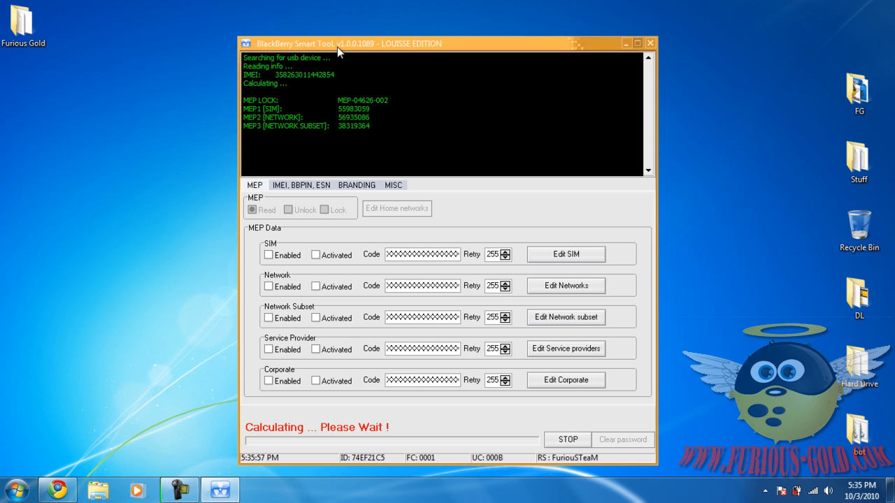
mouse_move(345, 75)
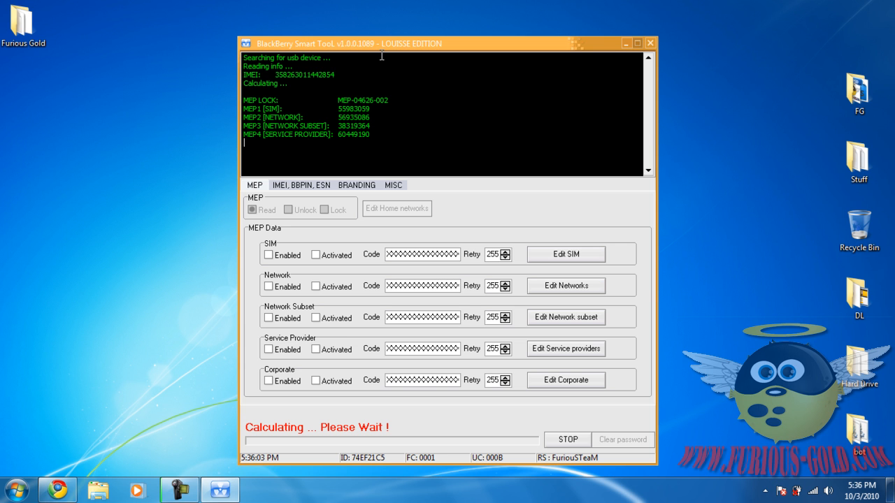
click(627, 45)
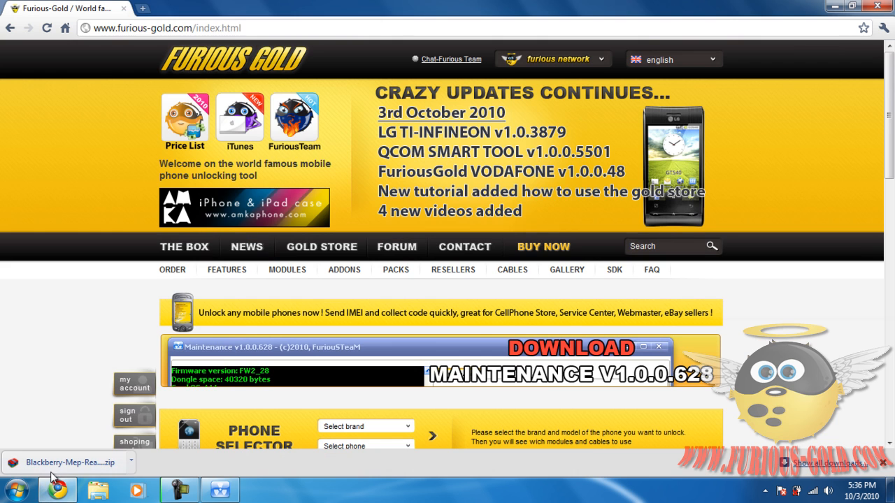
click(66, 462)
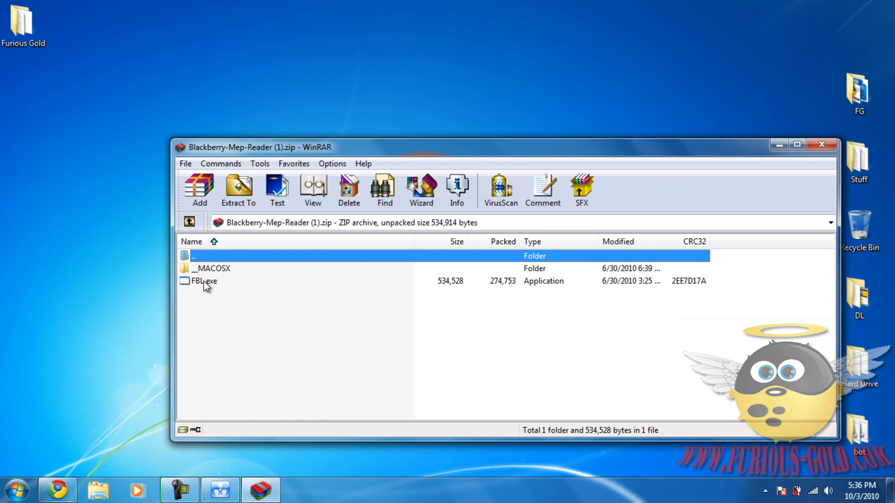
Step: Launch FBL.exe and try reading handset info twice, dismissing both can't-connect errors
click(203, 280)
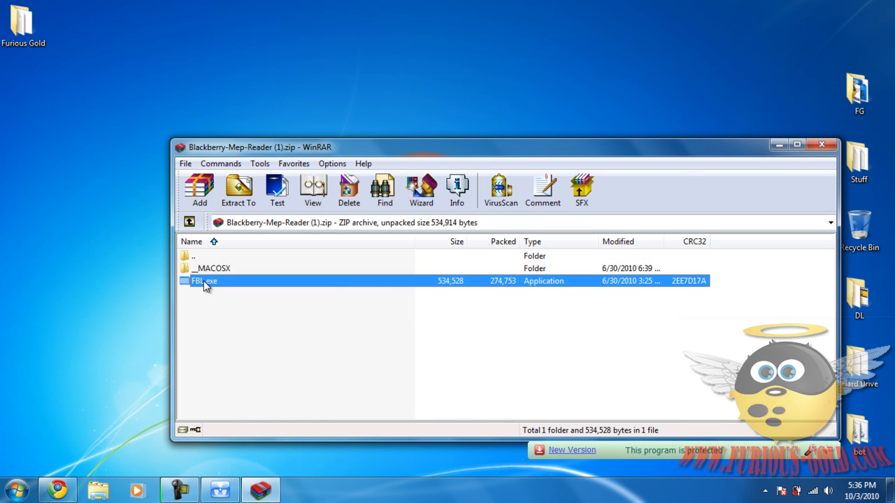
double_click(205, 281)
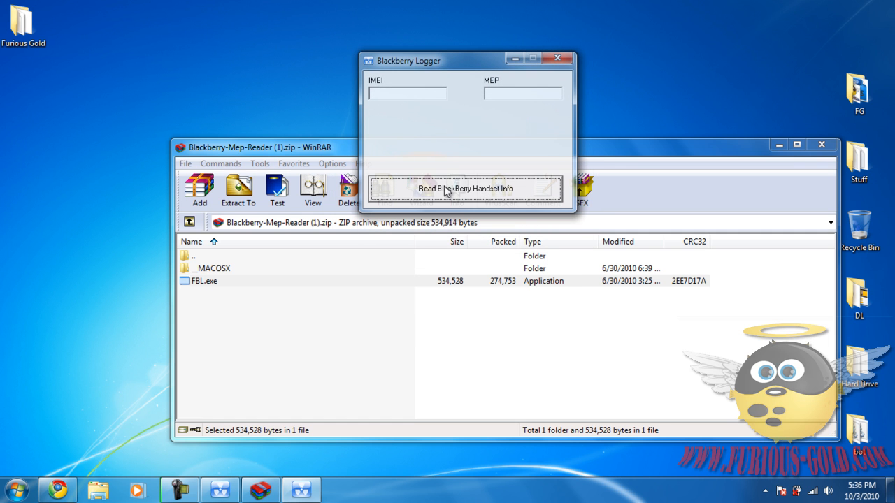
click(465, 189)
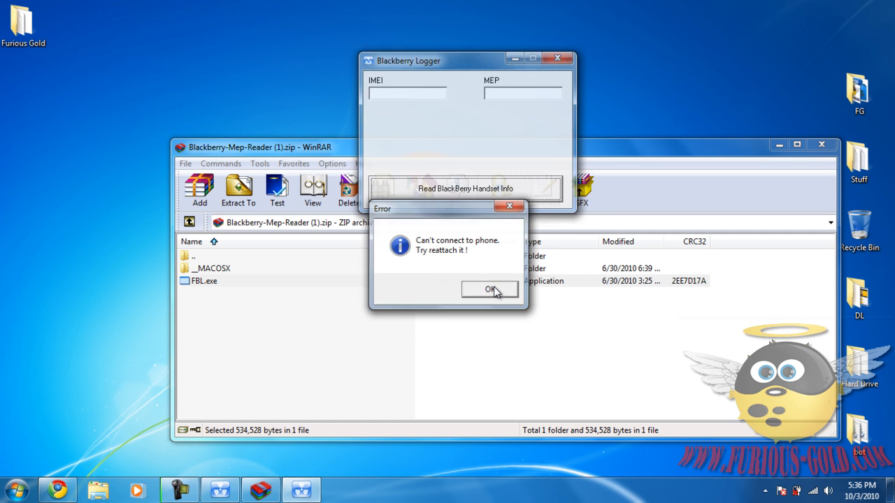
click(489, 289)
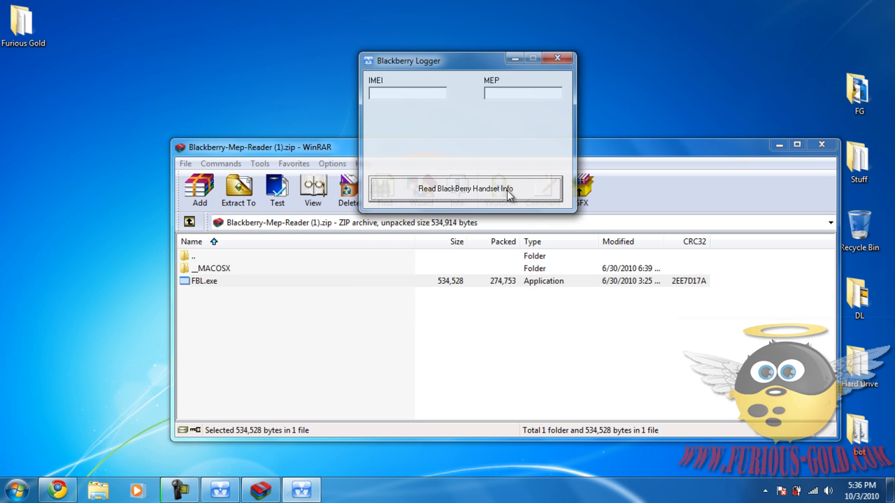
click(465, 189)
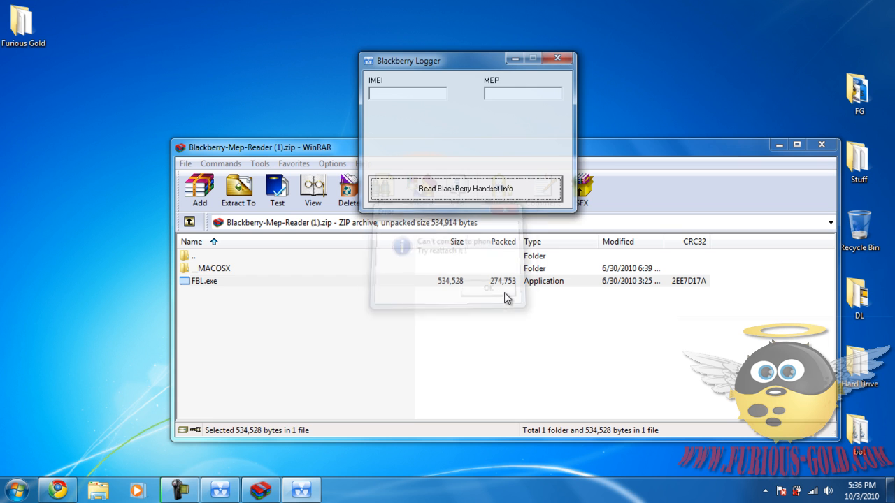
click(487, 289)
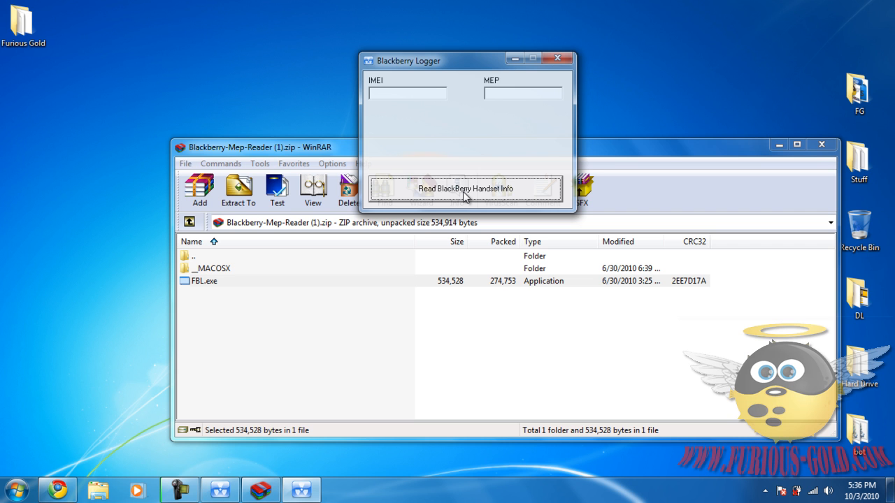
click(466, 189)
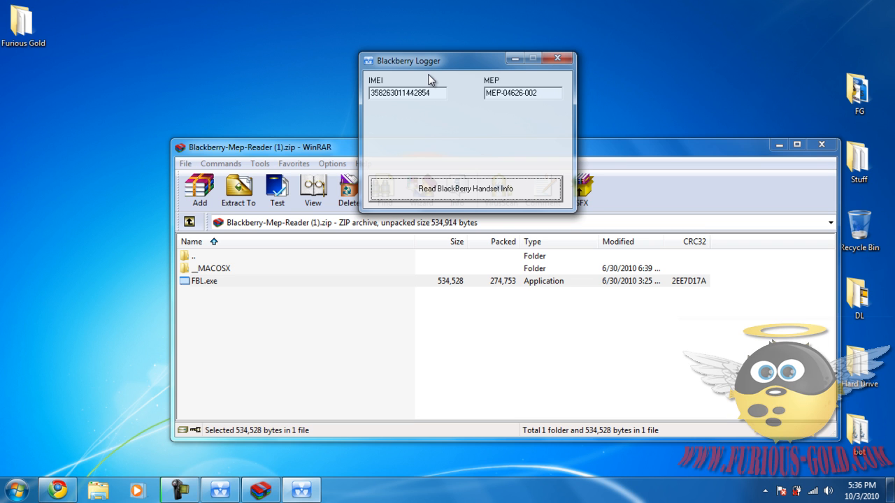
mouse_move(422, 64)
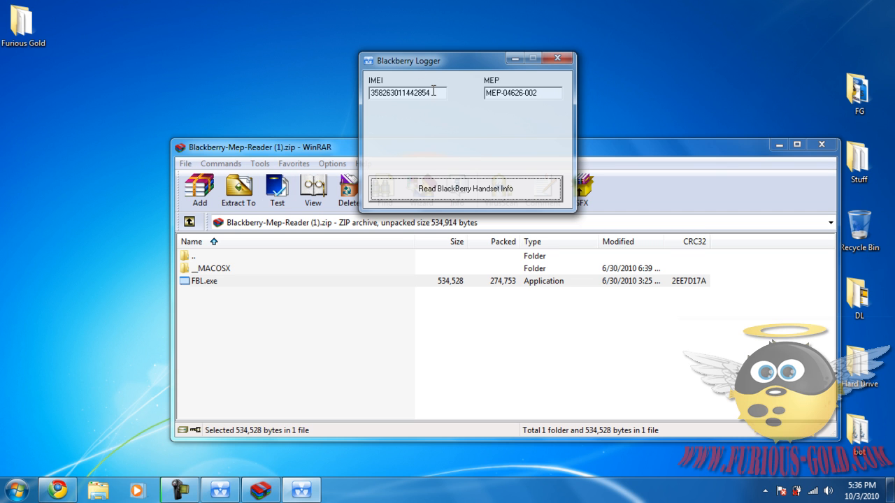
triple_click(523, 92)
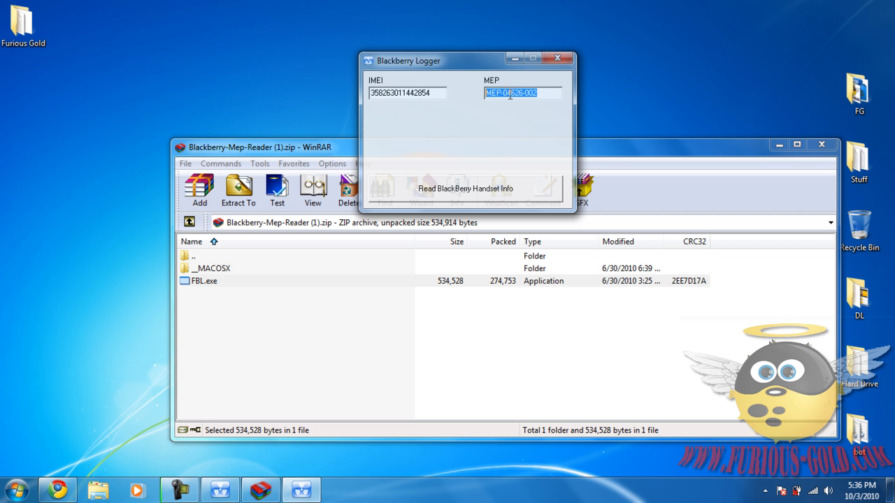
mouse_move(356, 442)
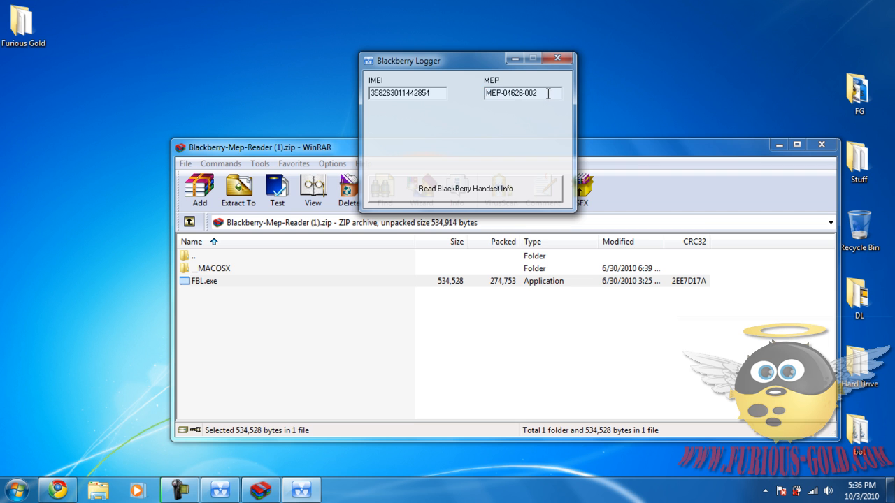
click(466, 189)
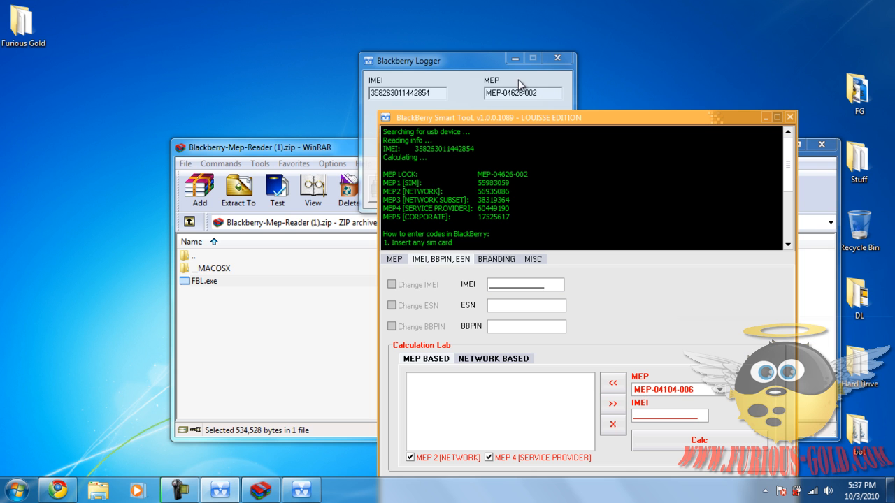
Step: Drag the Blackberry Logger window to the upper left, above Smart Tool's codes
drag(434, 61, 217, 51)
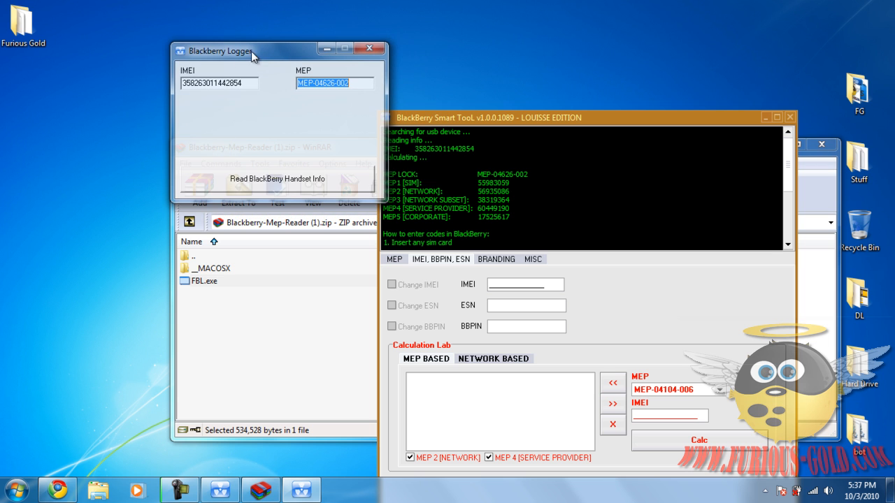
drag(235, 51, 276, 35)
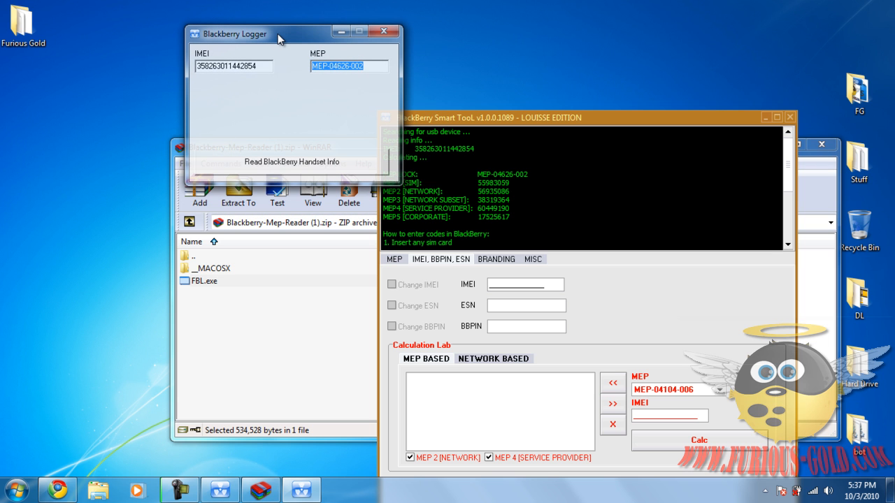